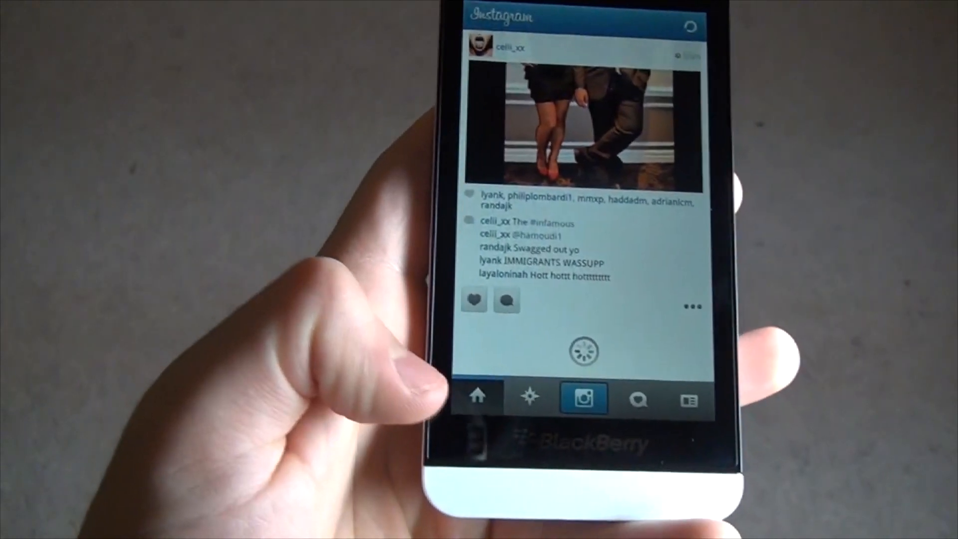
- Scroll through Security and Privacy settings down to Development Mode
scroll(up, 3)
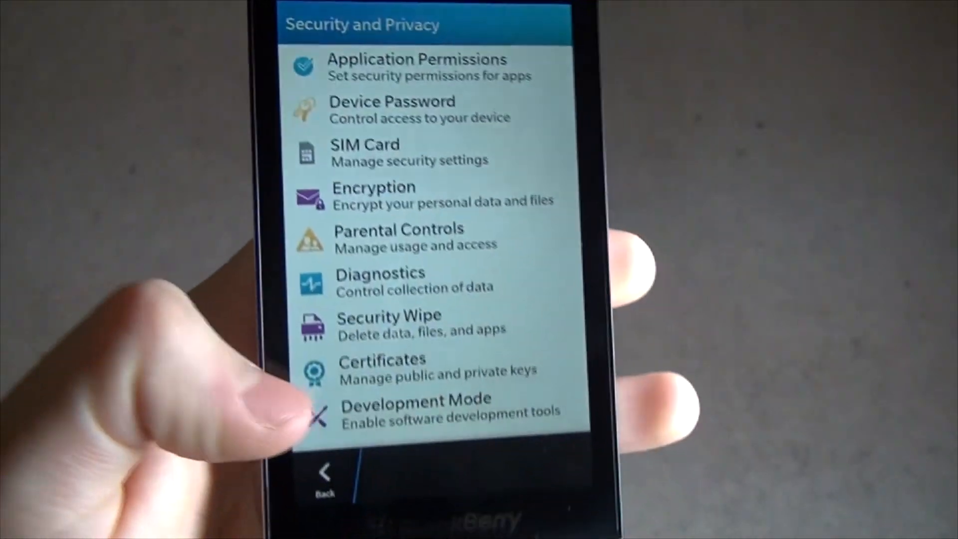
scroll(down, 3)
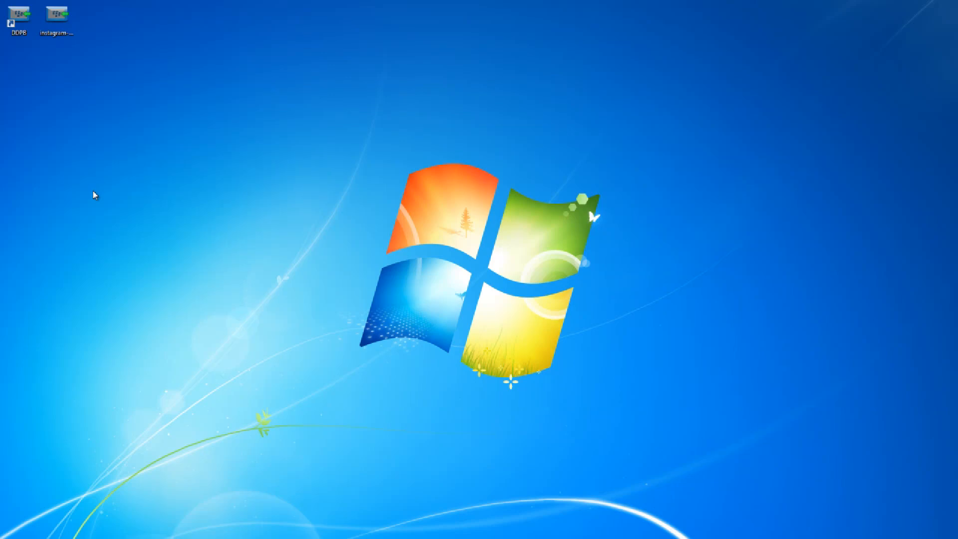
- Launch DDPB Installer from its desktop shortcut and scan for device IP addresses
click(19, 15)
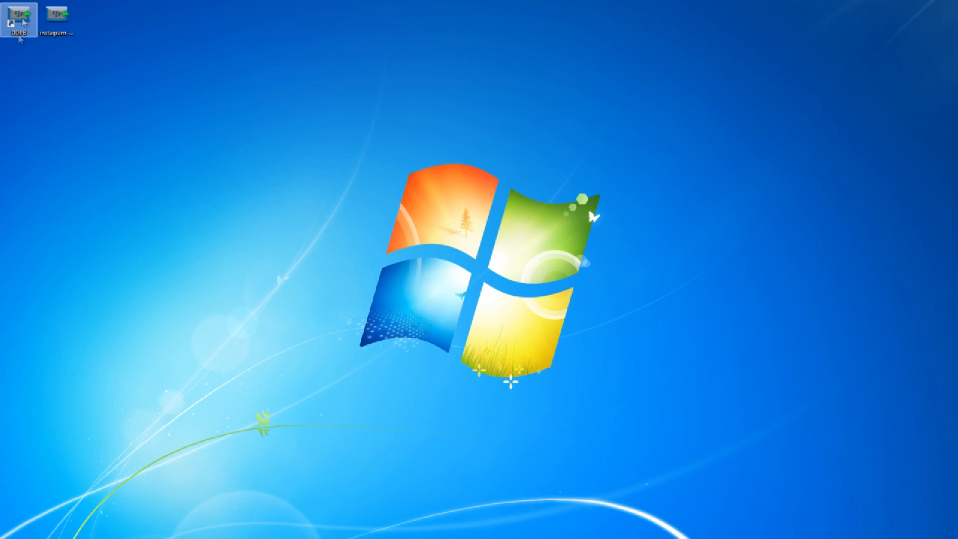
double_click(18, 19)
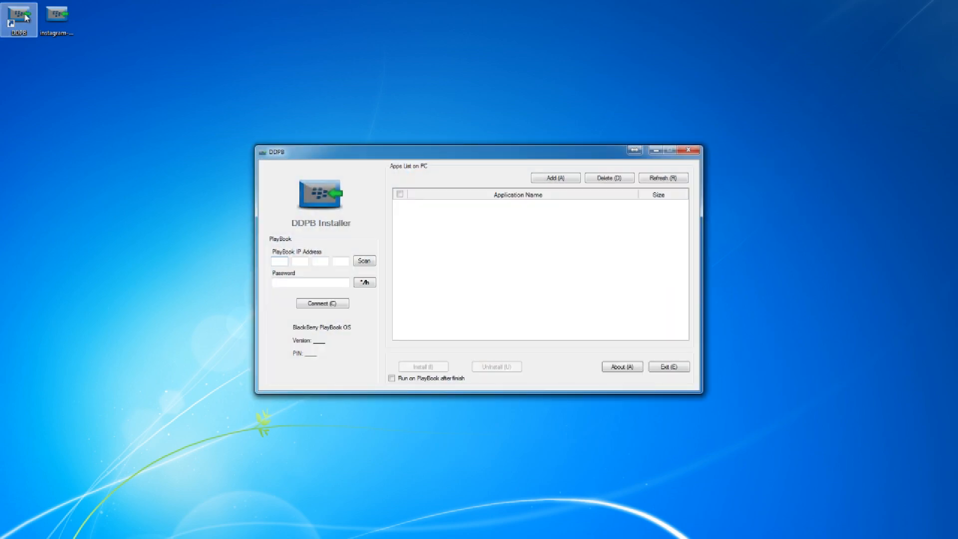
mouse_move(478, 136)
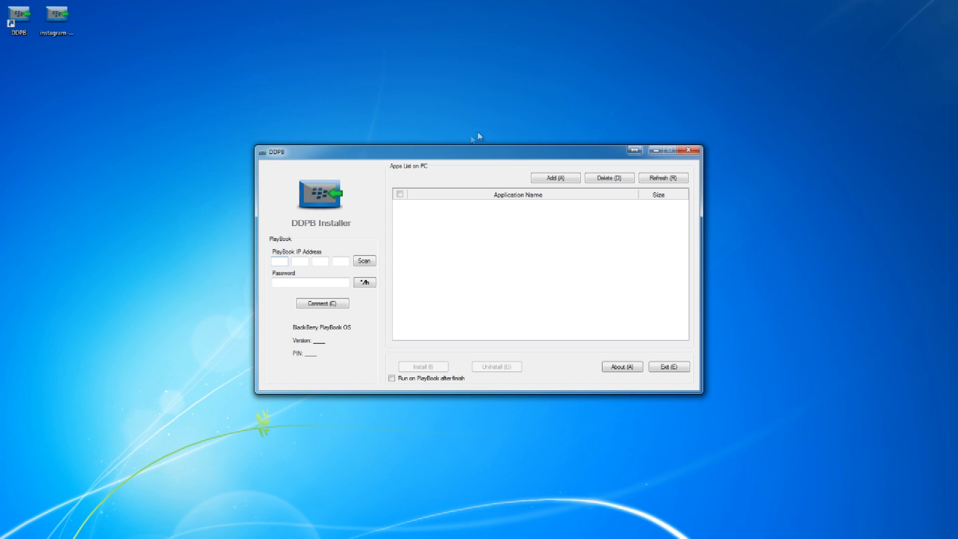
click(364, 260)
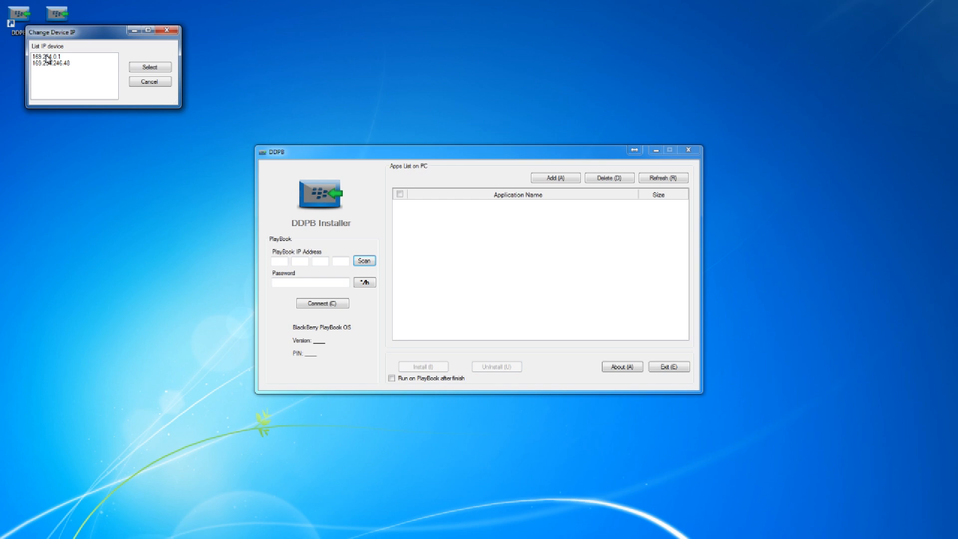
- Choose device address 169.254.0.1, enter the device password, and connect
click(73, 60)
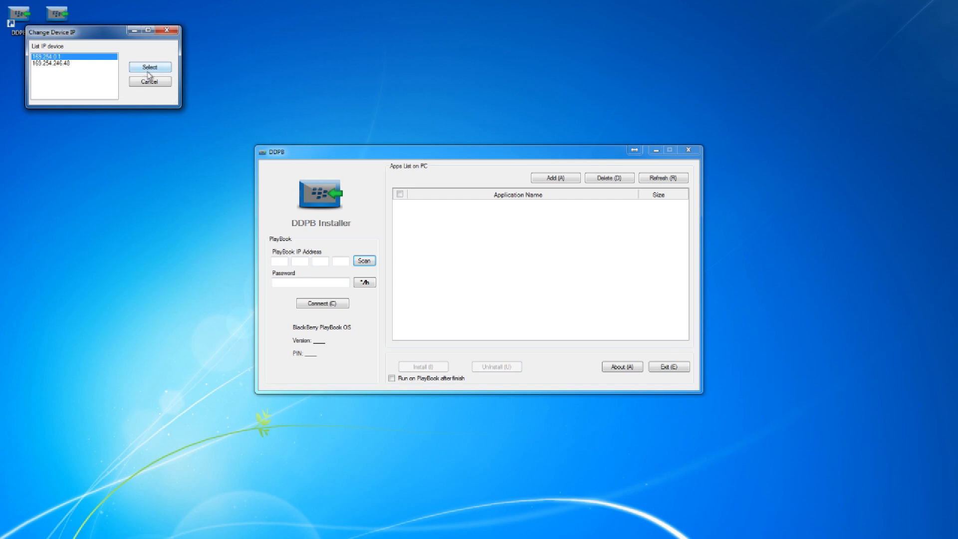
click(148, 66)
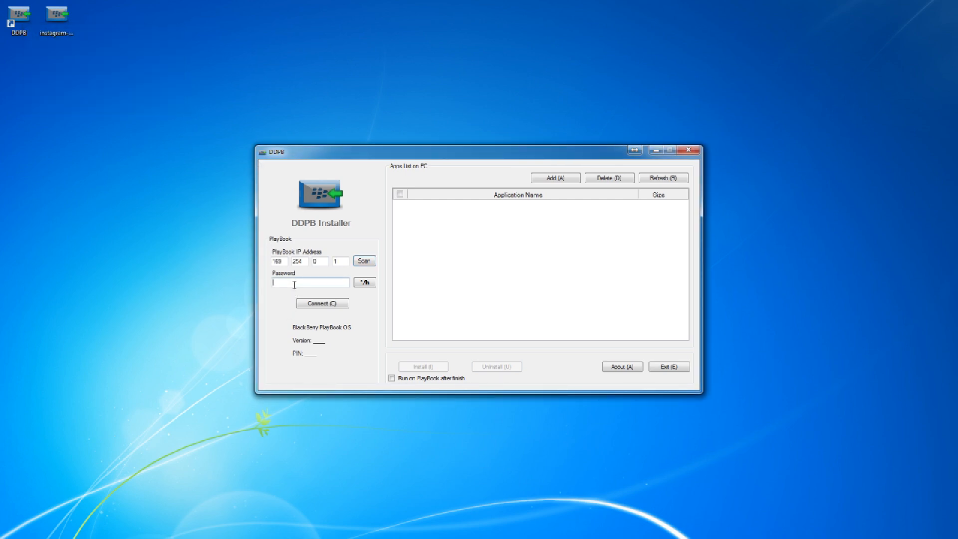
text(password)
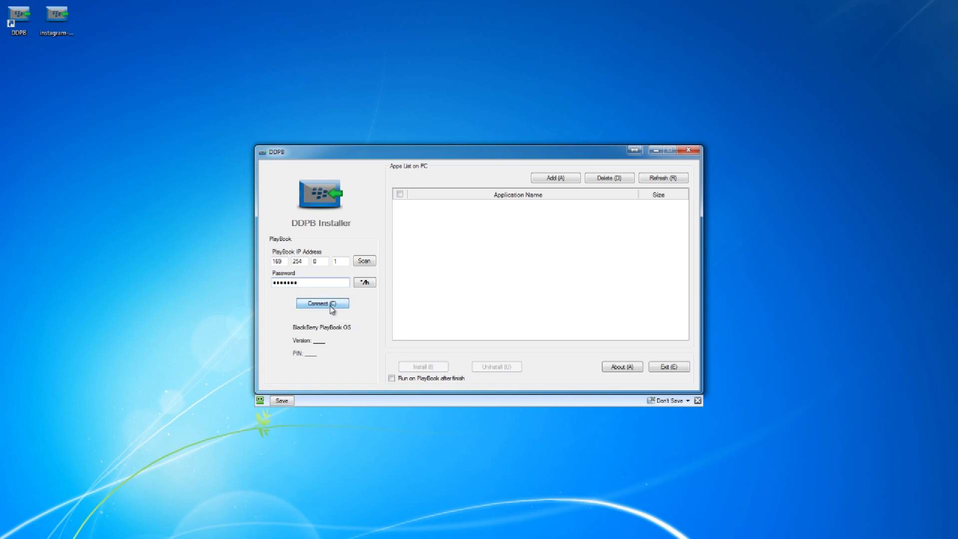
click(321, 304)
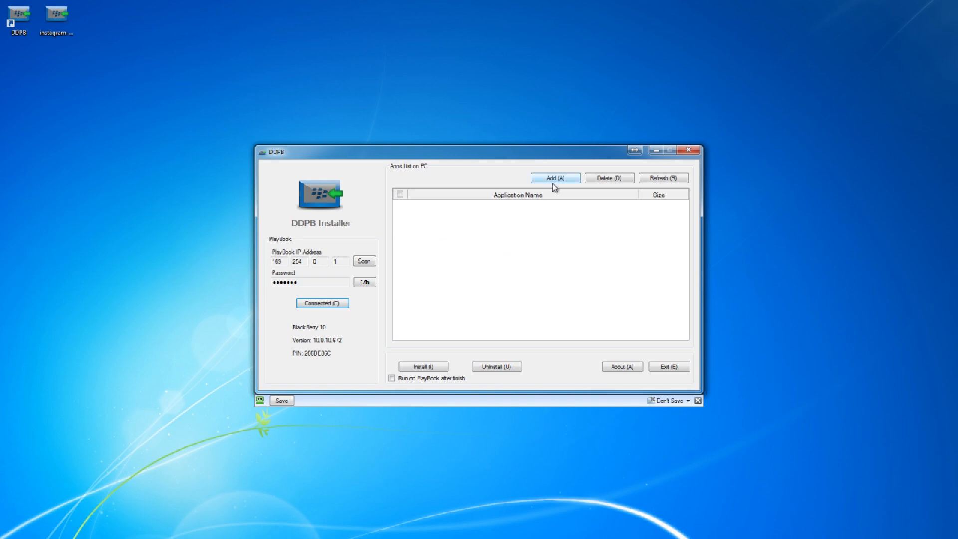
- Add instagram-v1.0.310.1-droid.bar from the Desktop and check it for installation
click(555, 178)
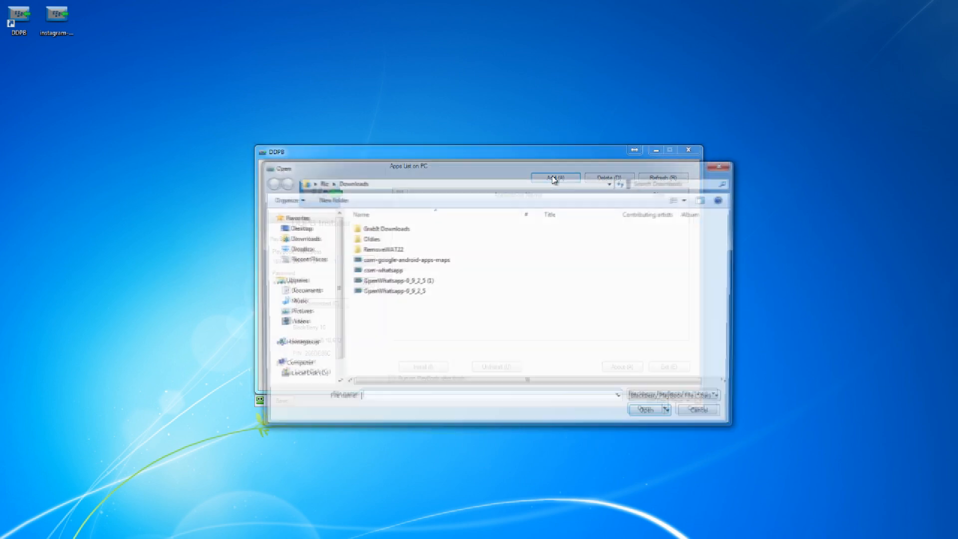
click(298, 227)
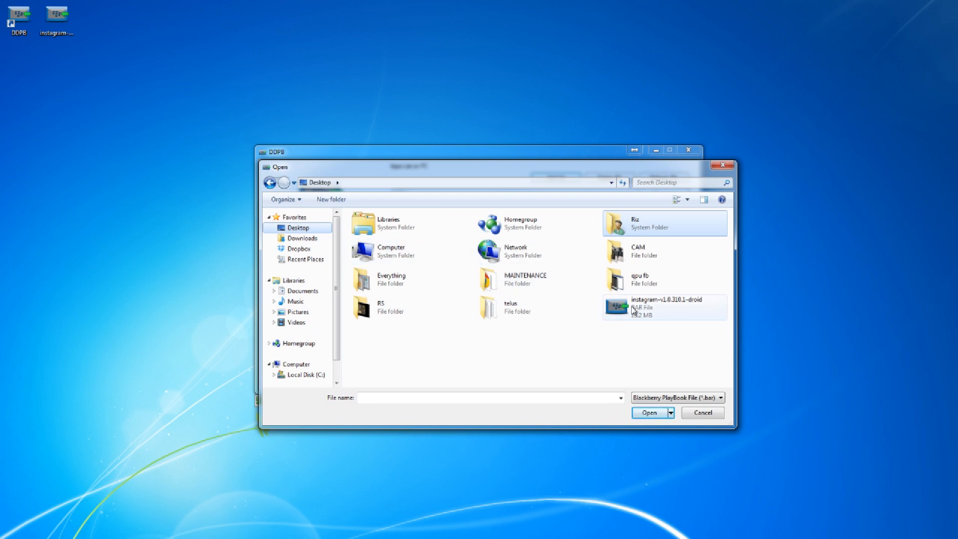
click(648, 412)
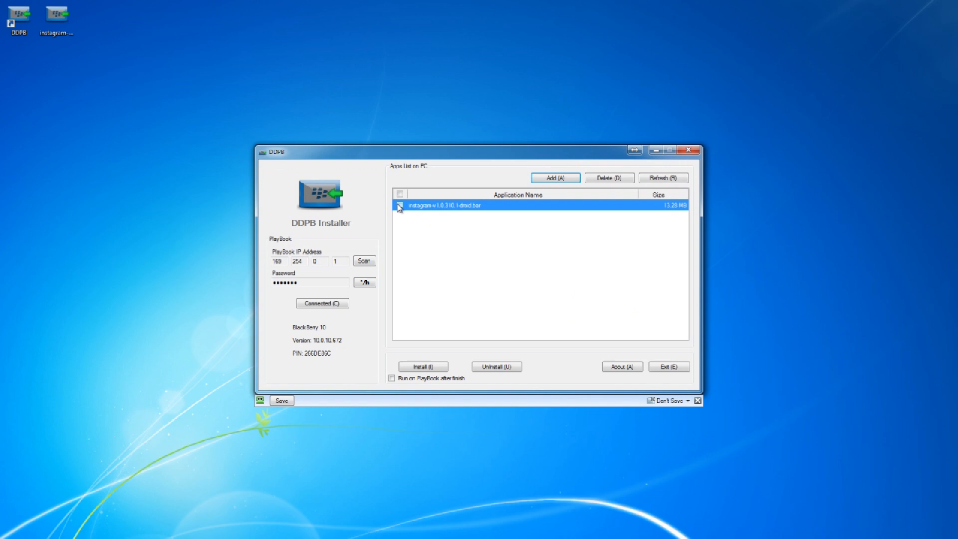
click(400, 204)
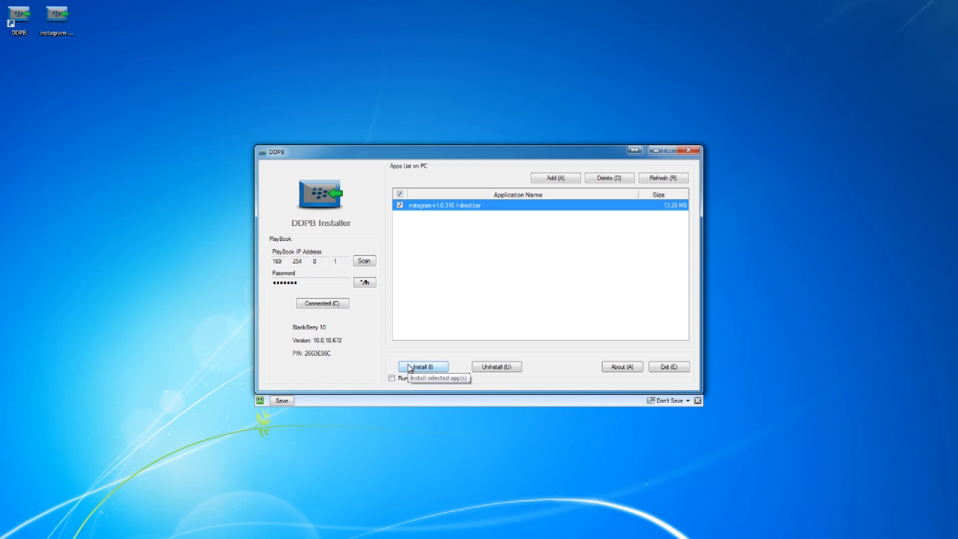
mouse_move(441, 273)
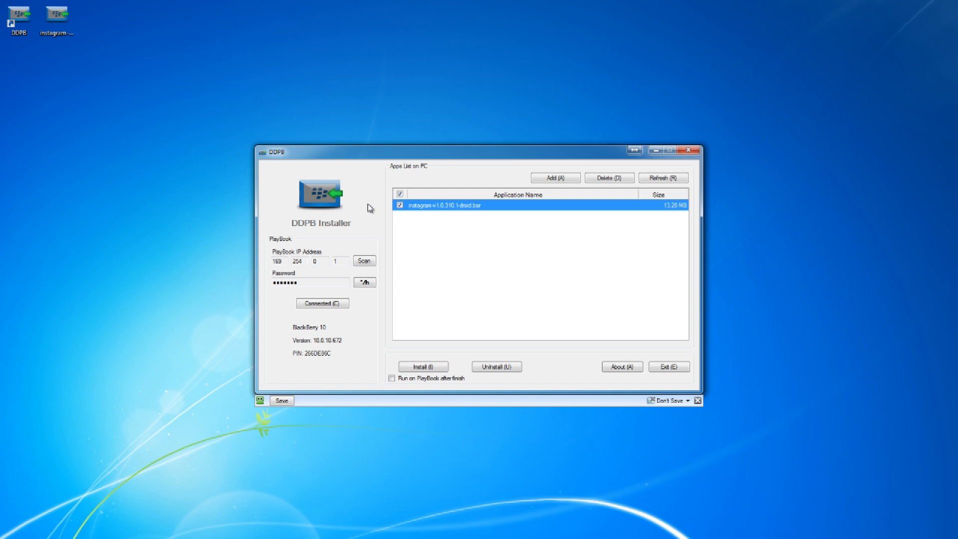
mouse_move(490, 197)
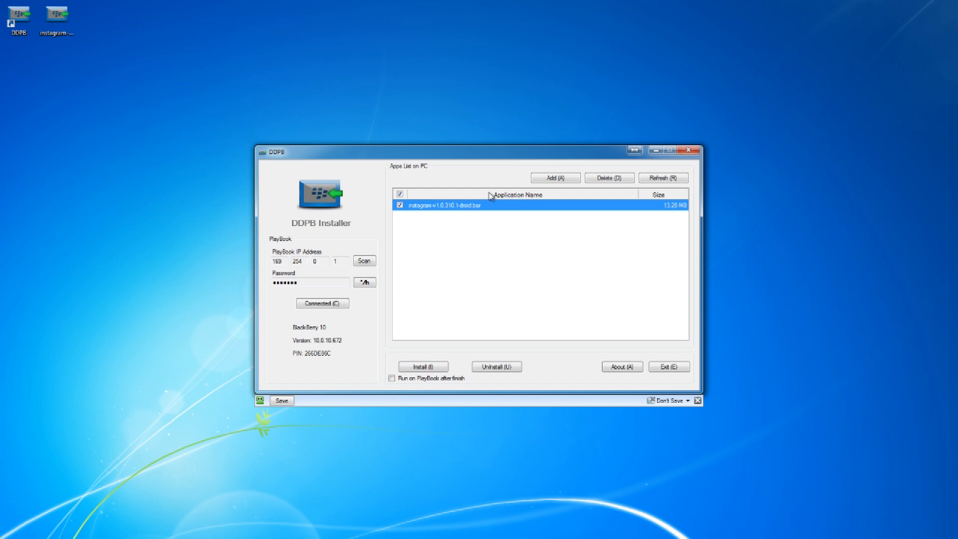